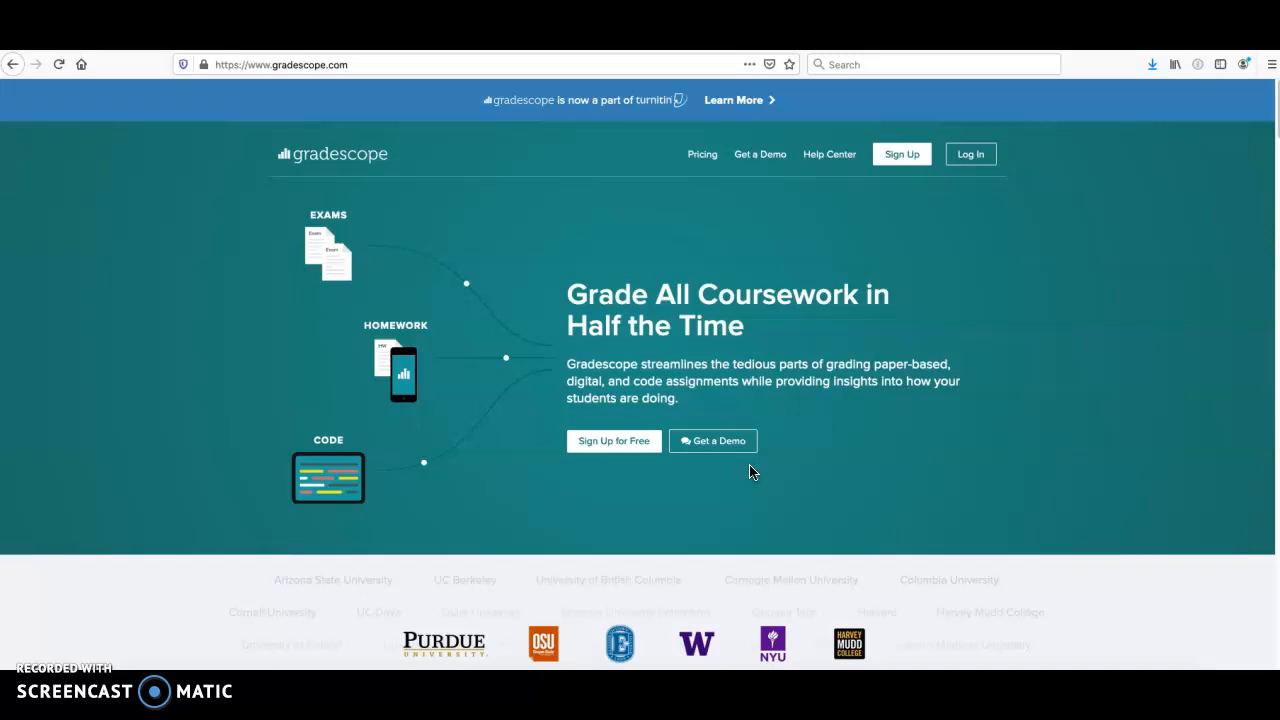
mouse_move(614, 440)
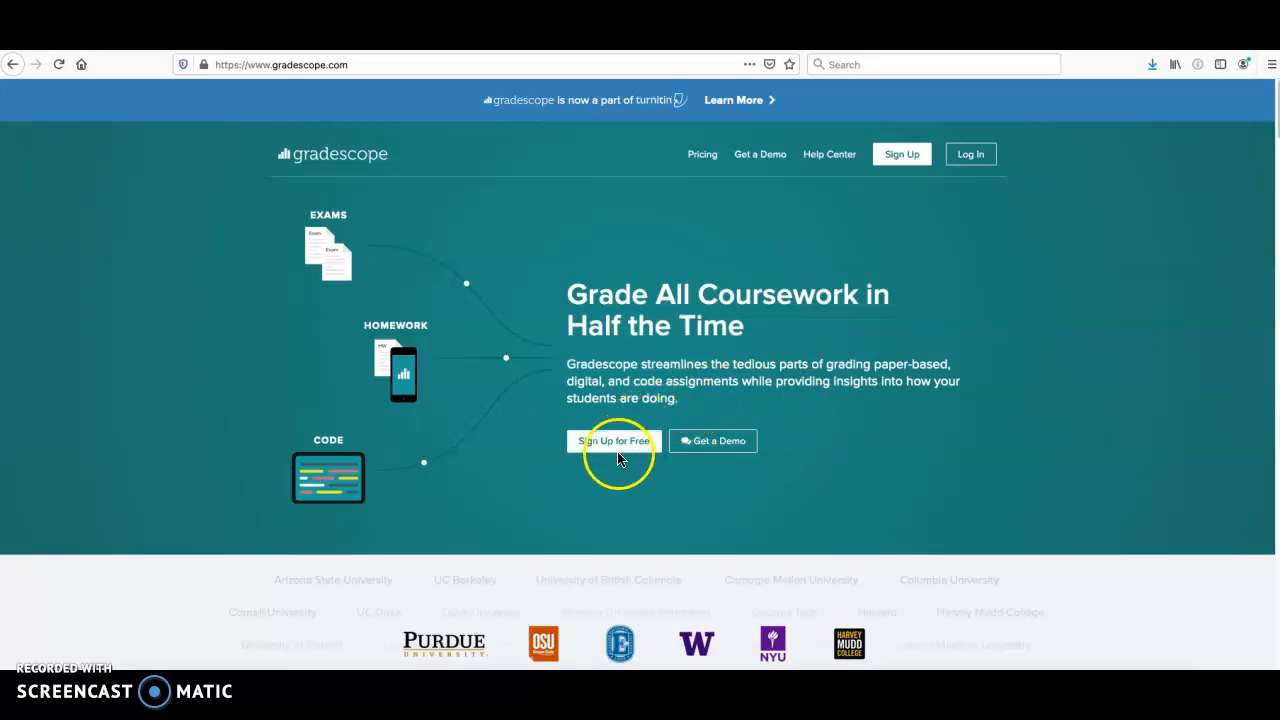
mouse_move(1000, 128)
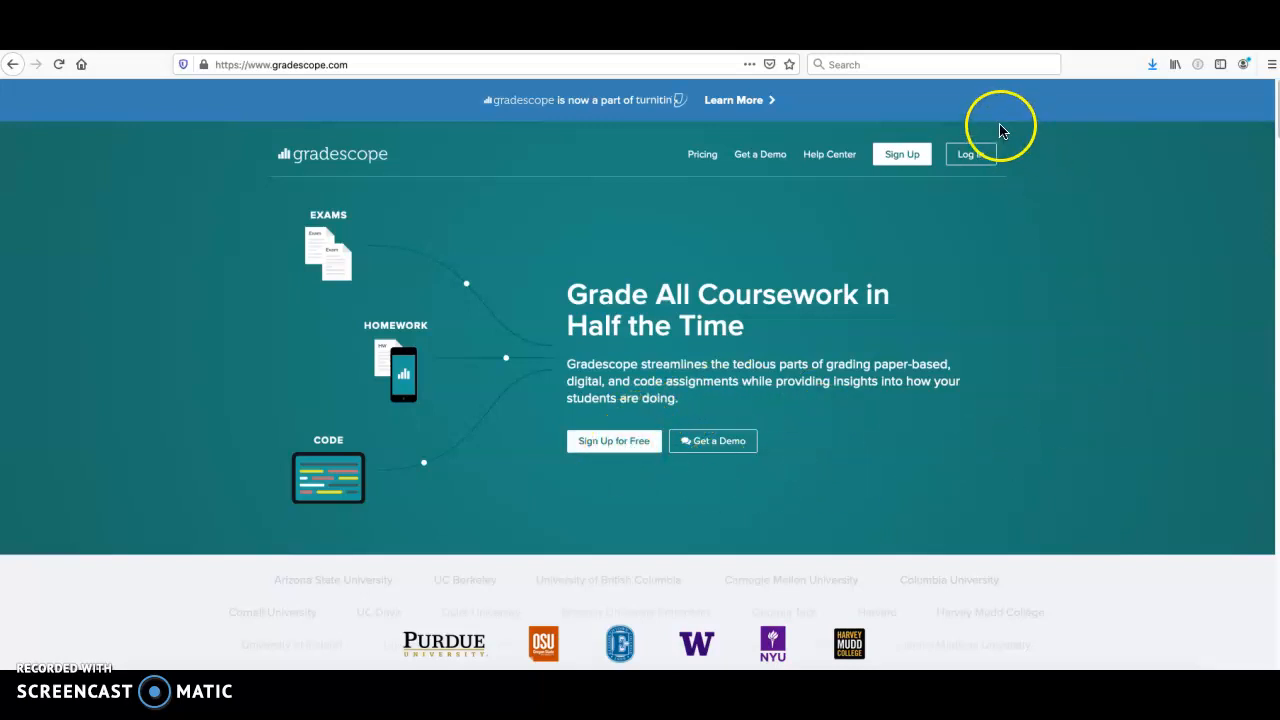
mouse_move(858, 330)
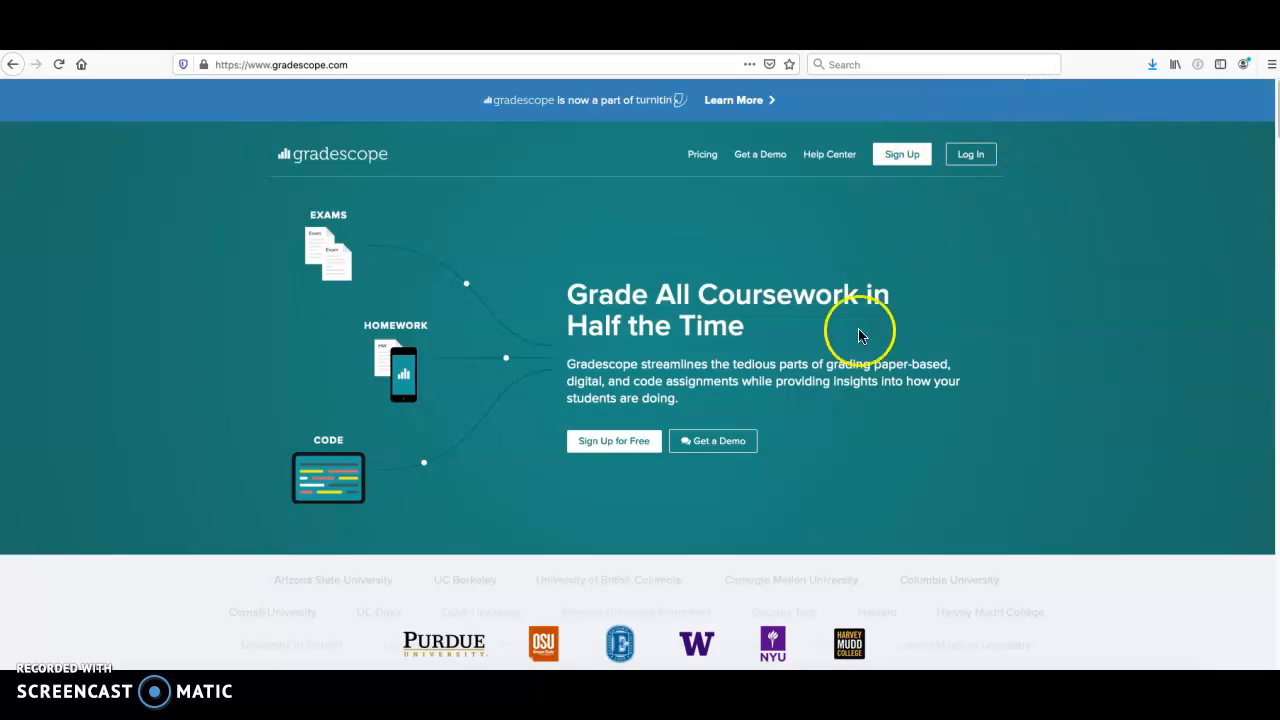
mouse_move(614, 442)
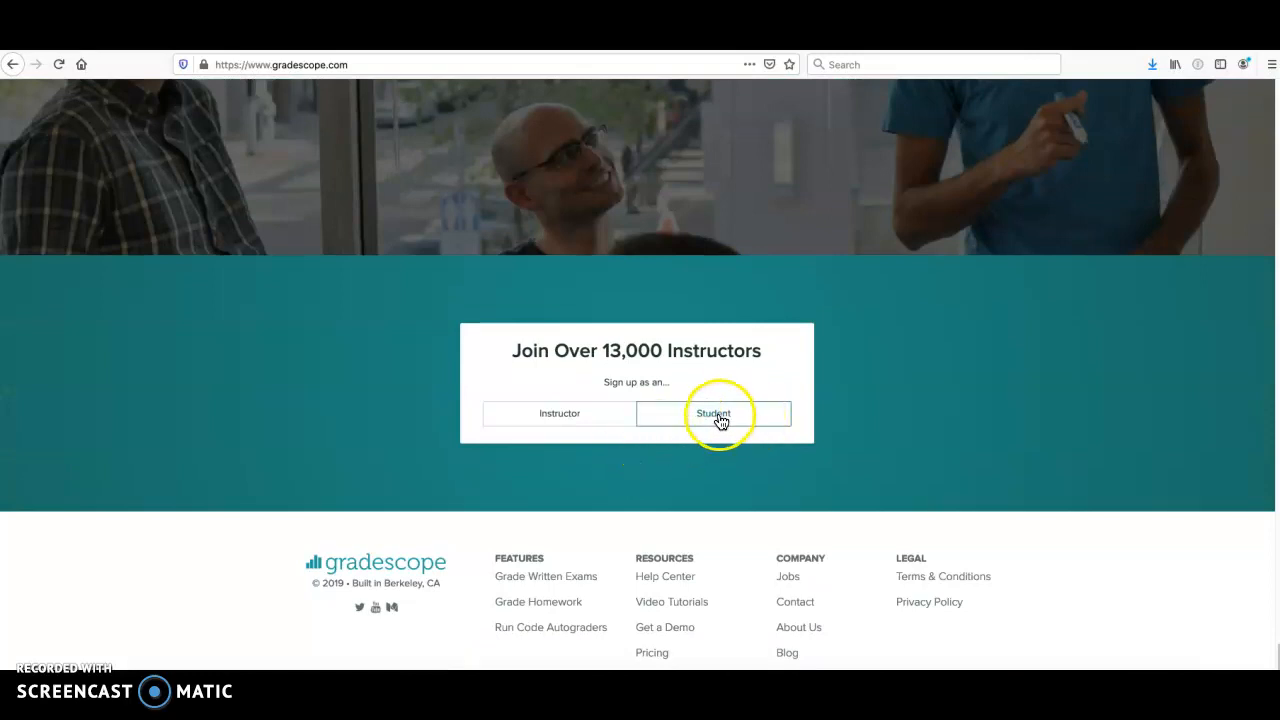
click(712, 412)
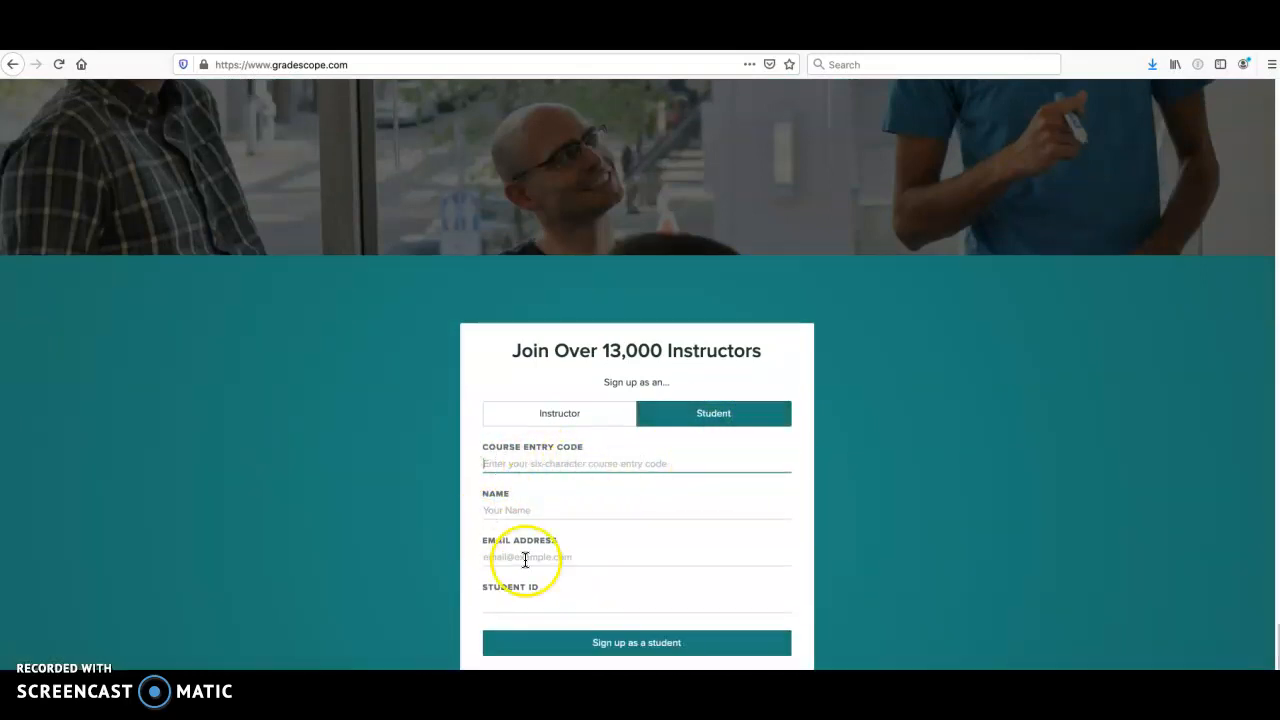
mouse_move(572, 586)
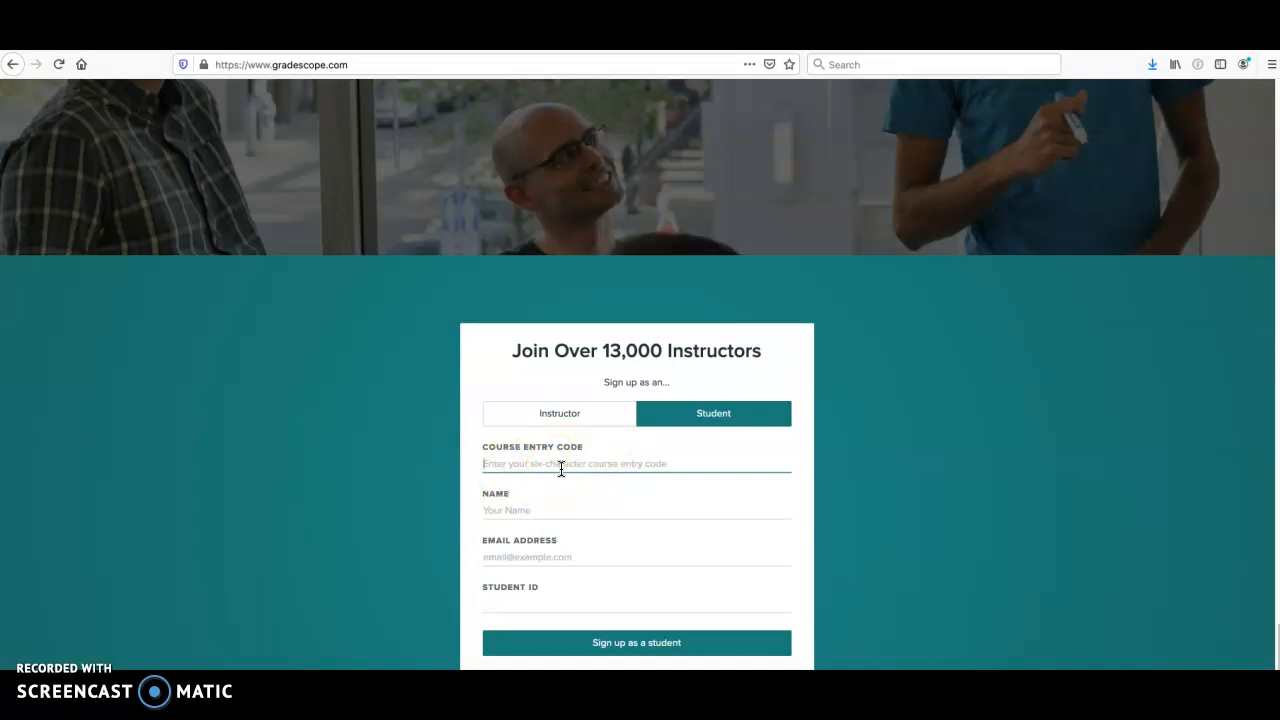
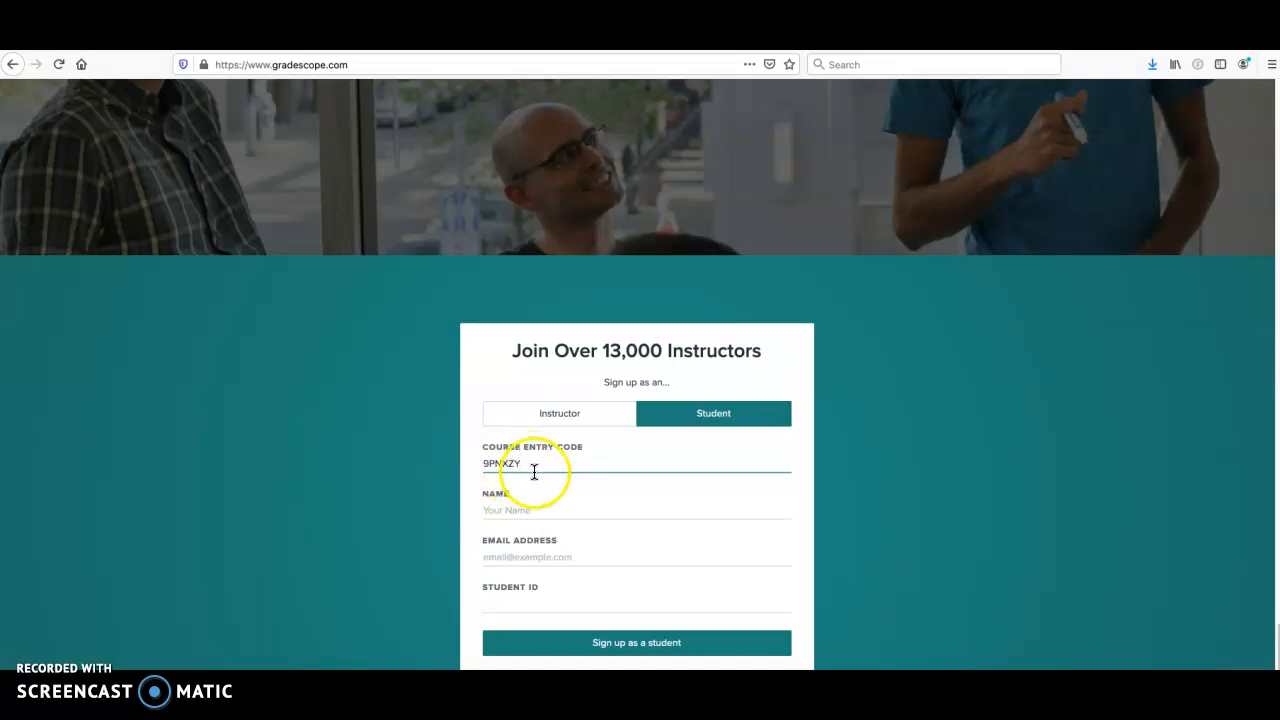
mouse_move(880, 498)
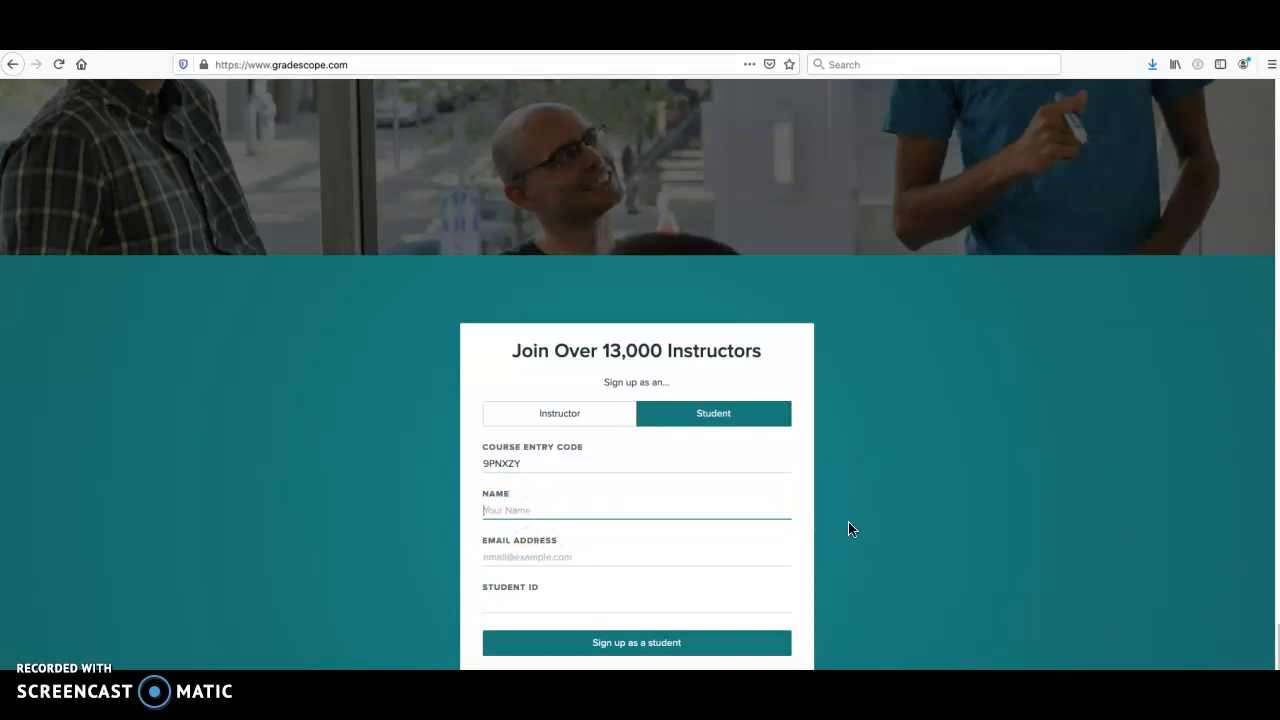
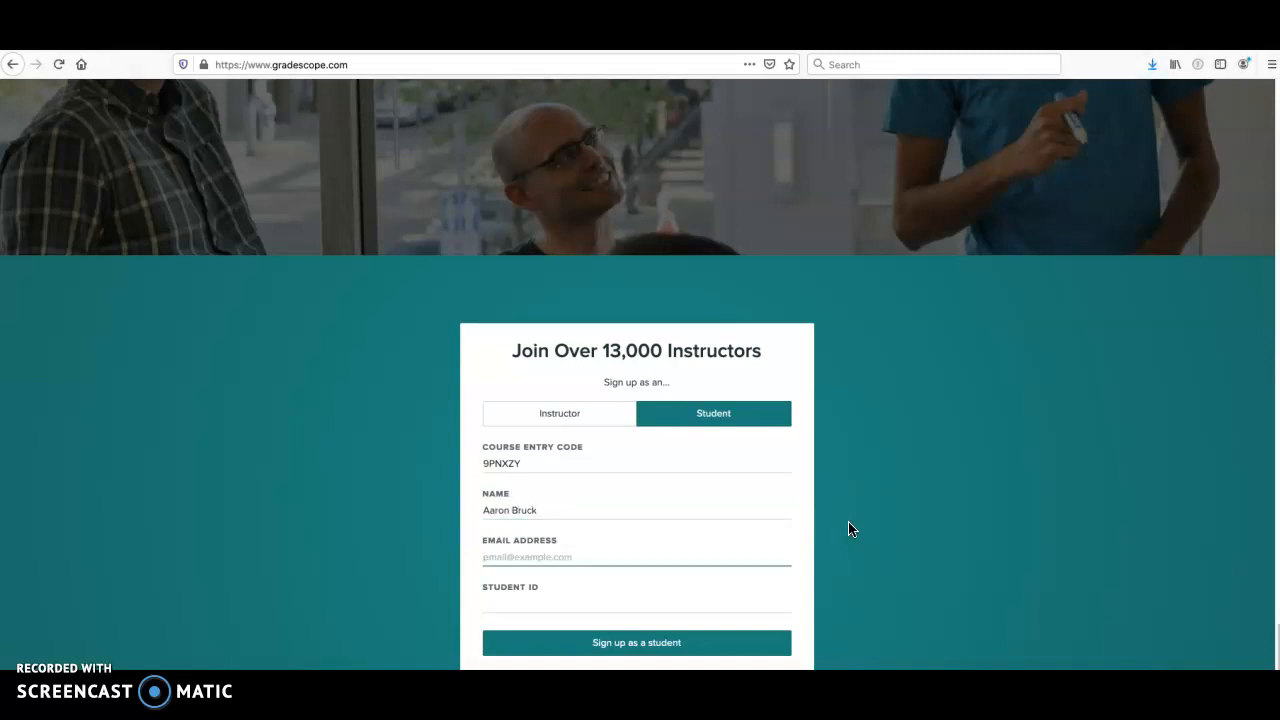
text(tes)
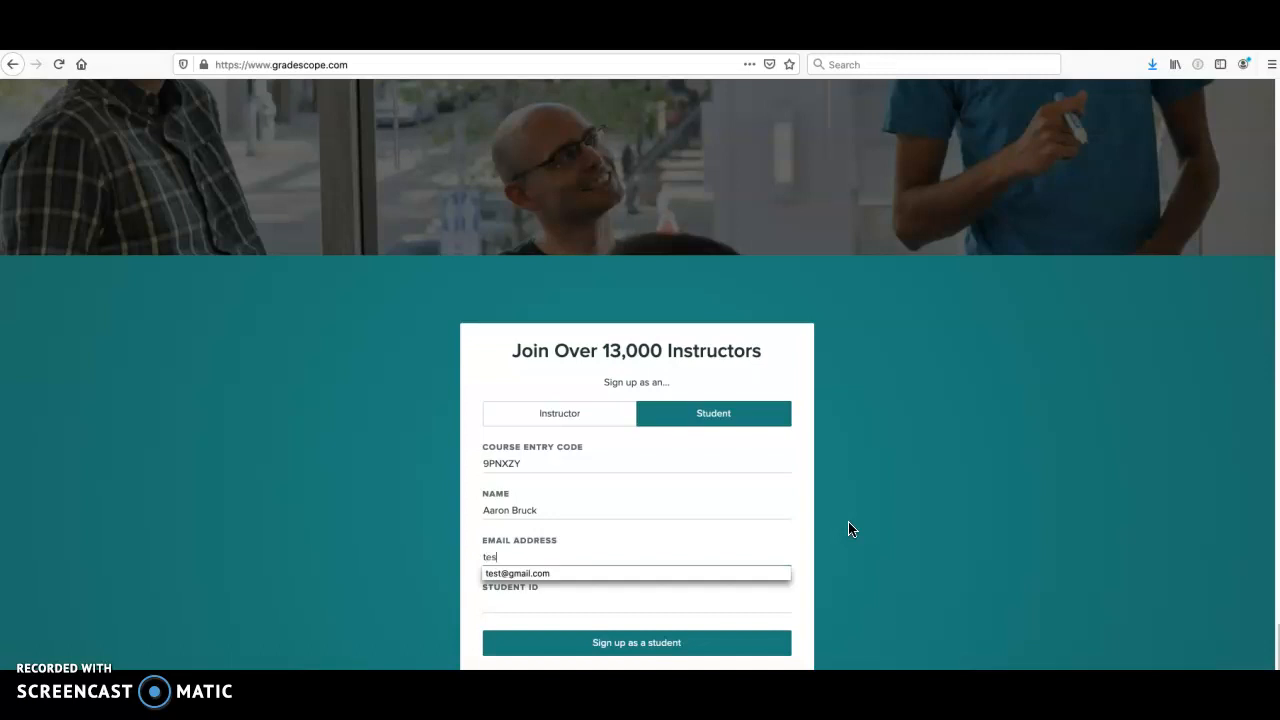
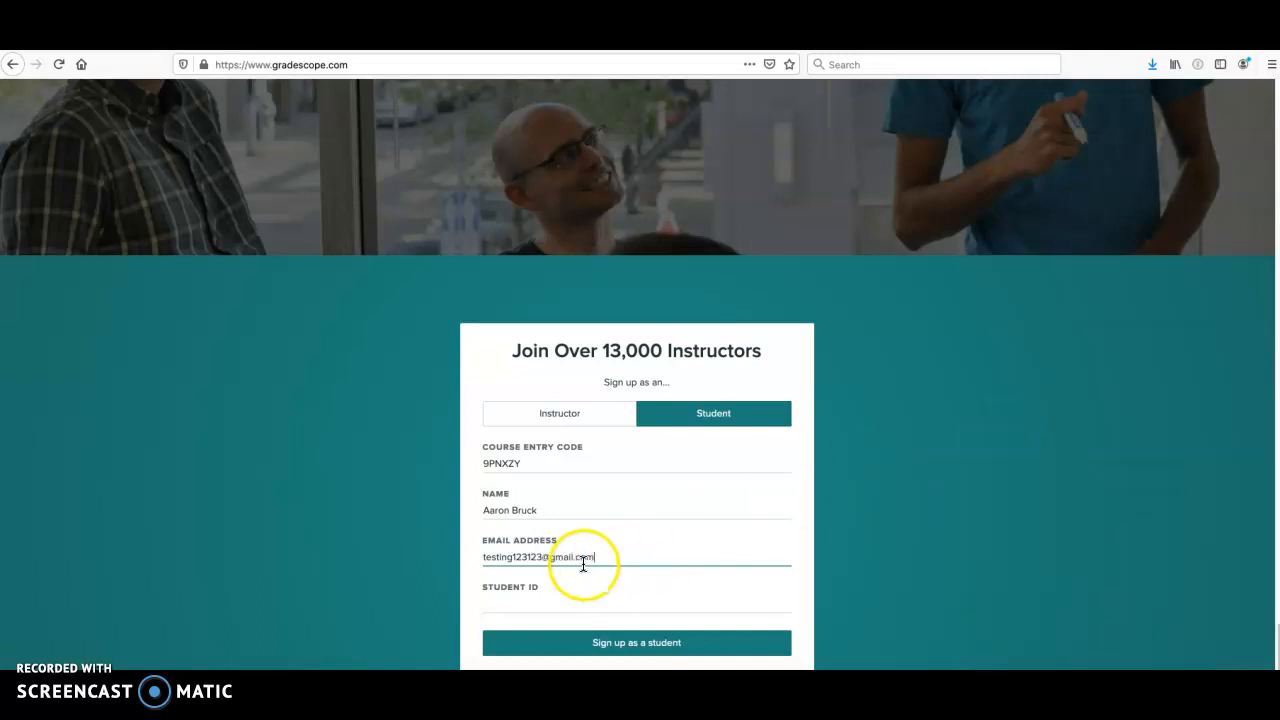
mouse_move(550, 536)
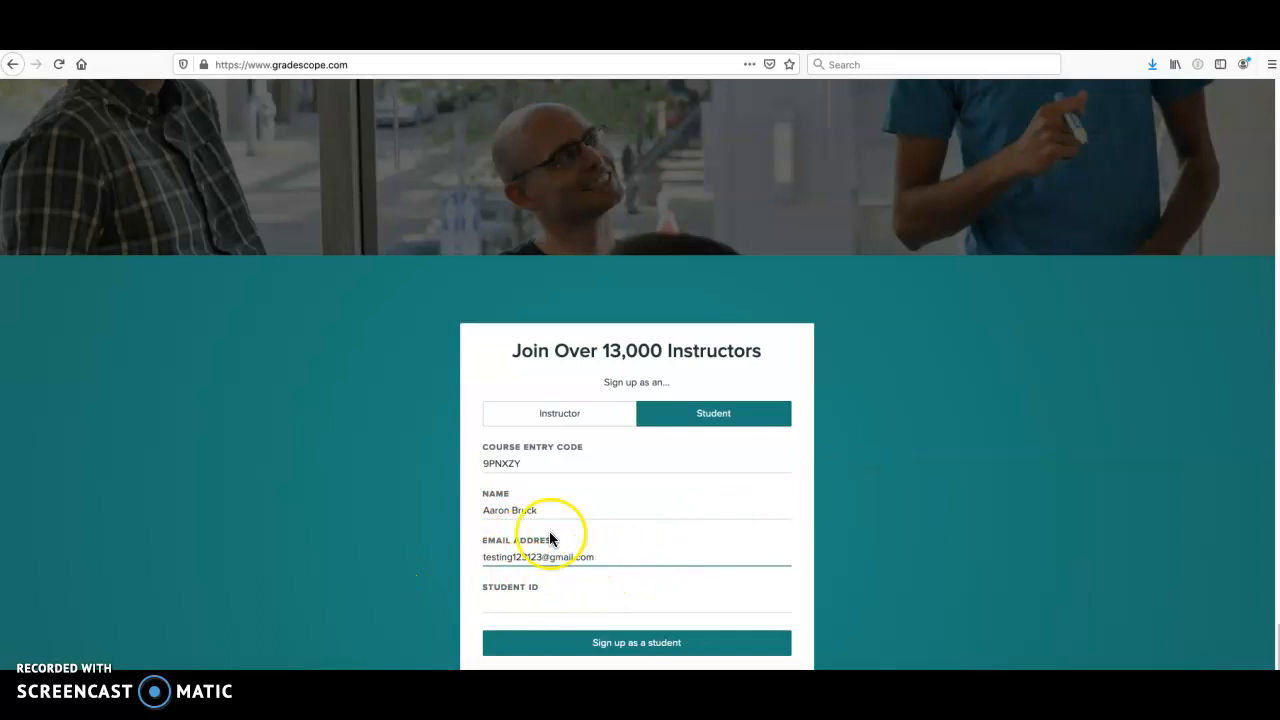
click(536, 556)
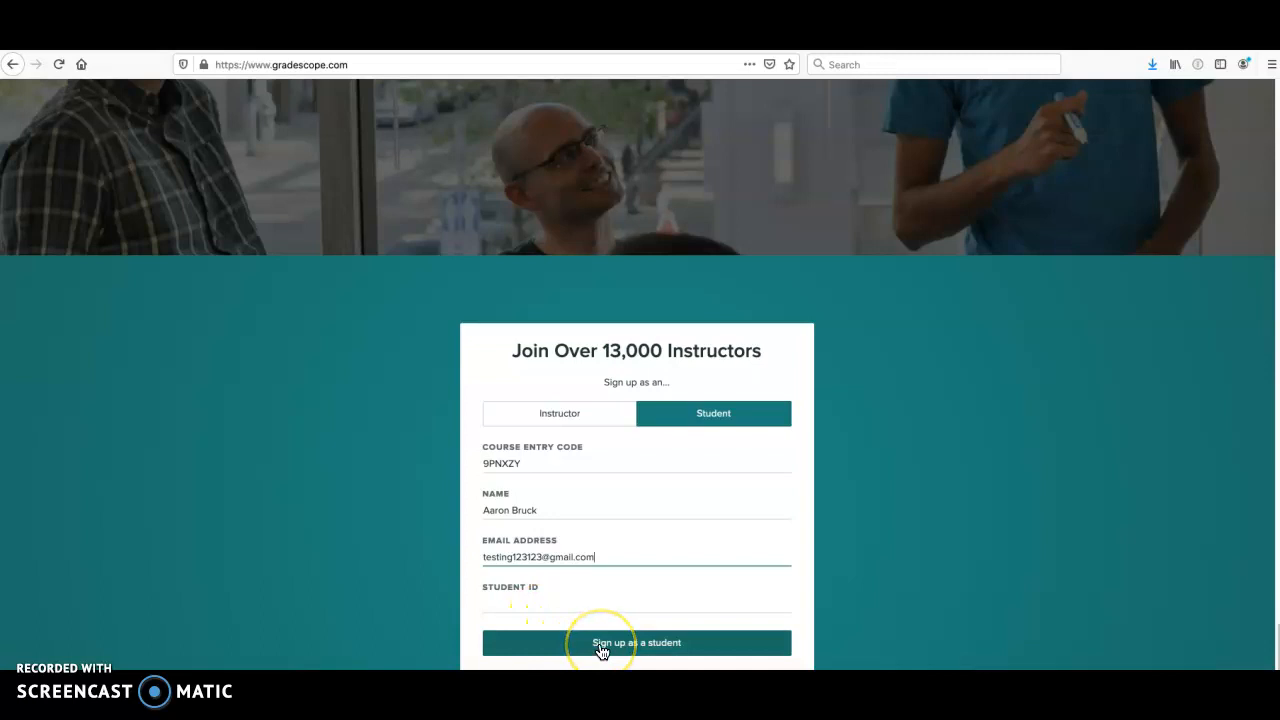
mouse_move(604, 538)
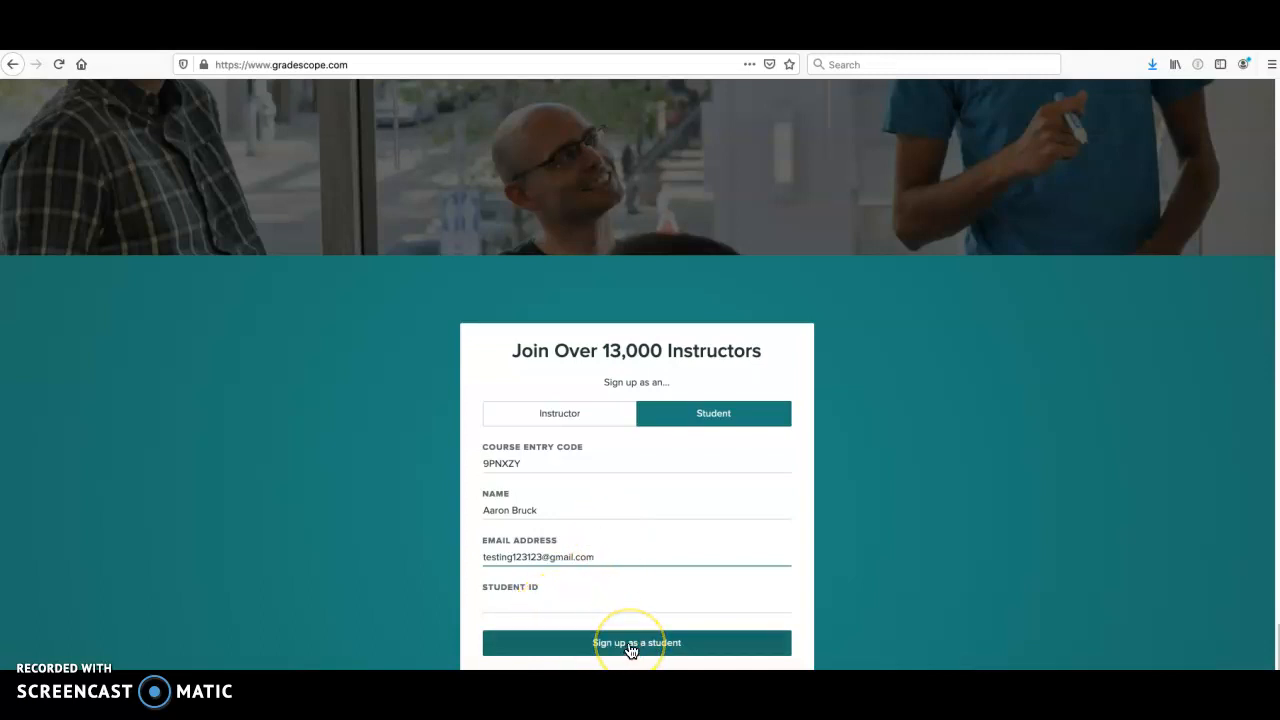
Step: Submit the sign-up and land on the Welcome page confirming enrollment in CHEM 103L, Spring 2020
click(636, 642)
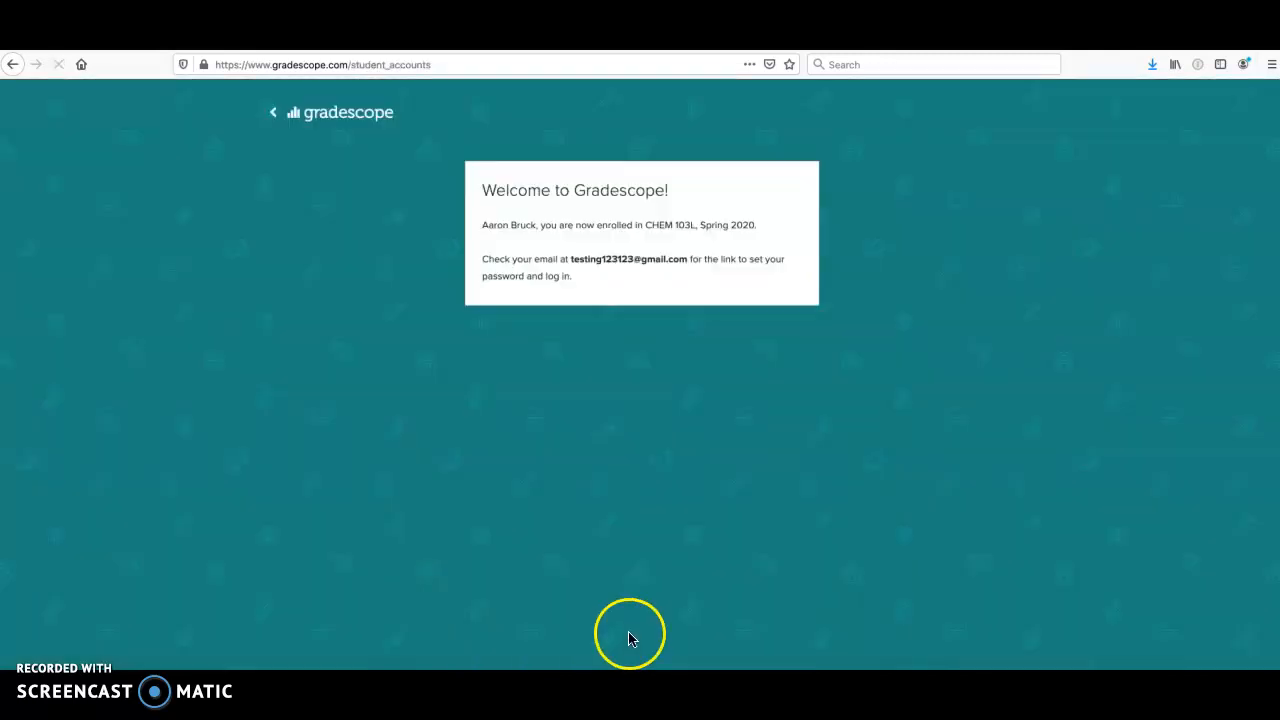
mouse_move(470, 242)
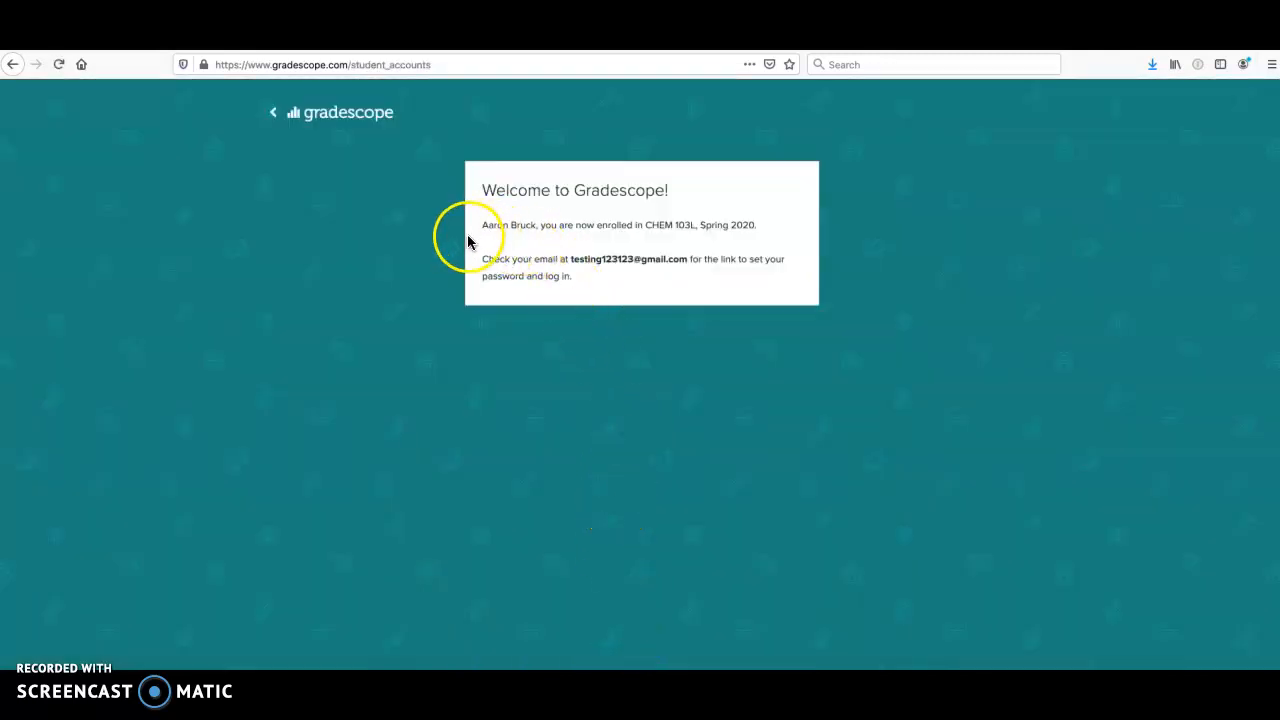
mouse_move(636, 260)
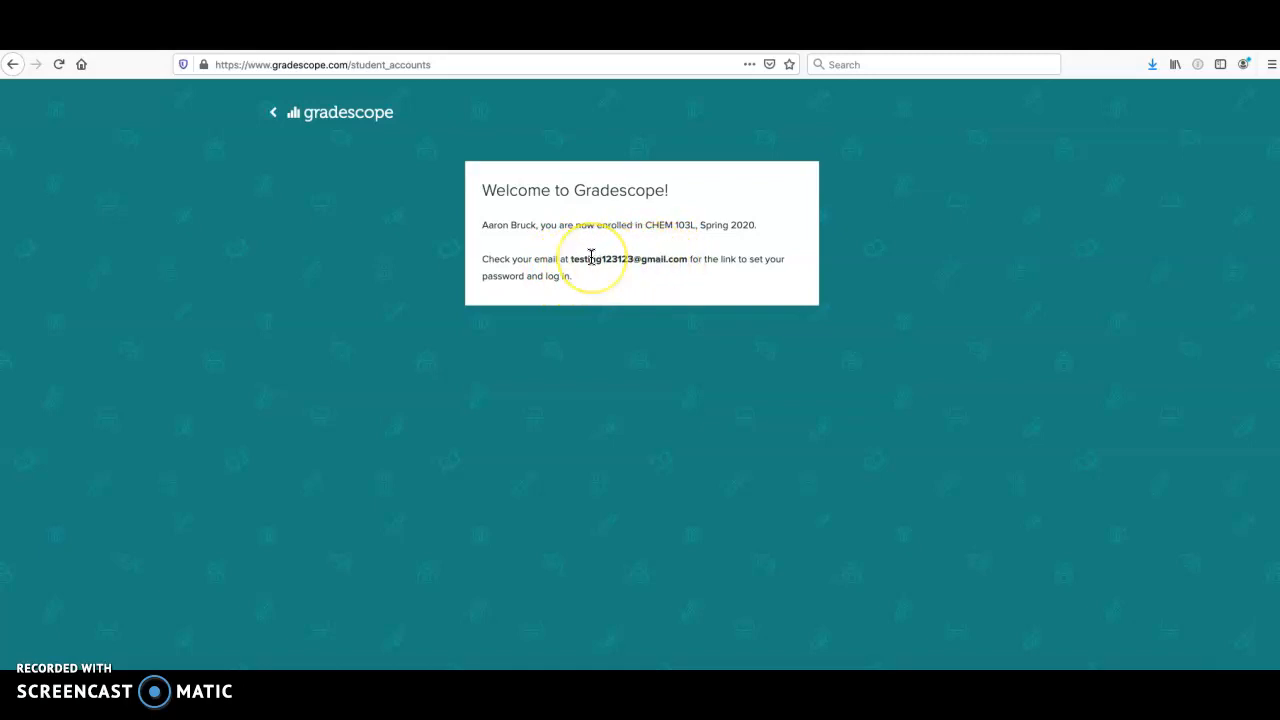
mouse_move(612, 260)
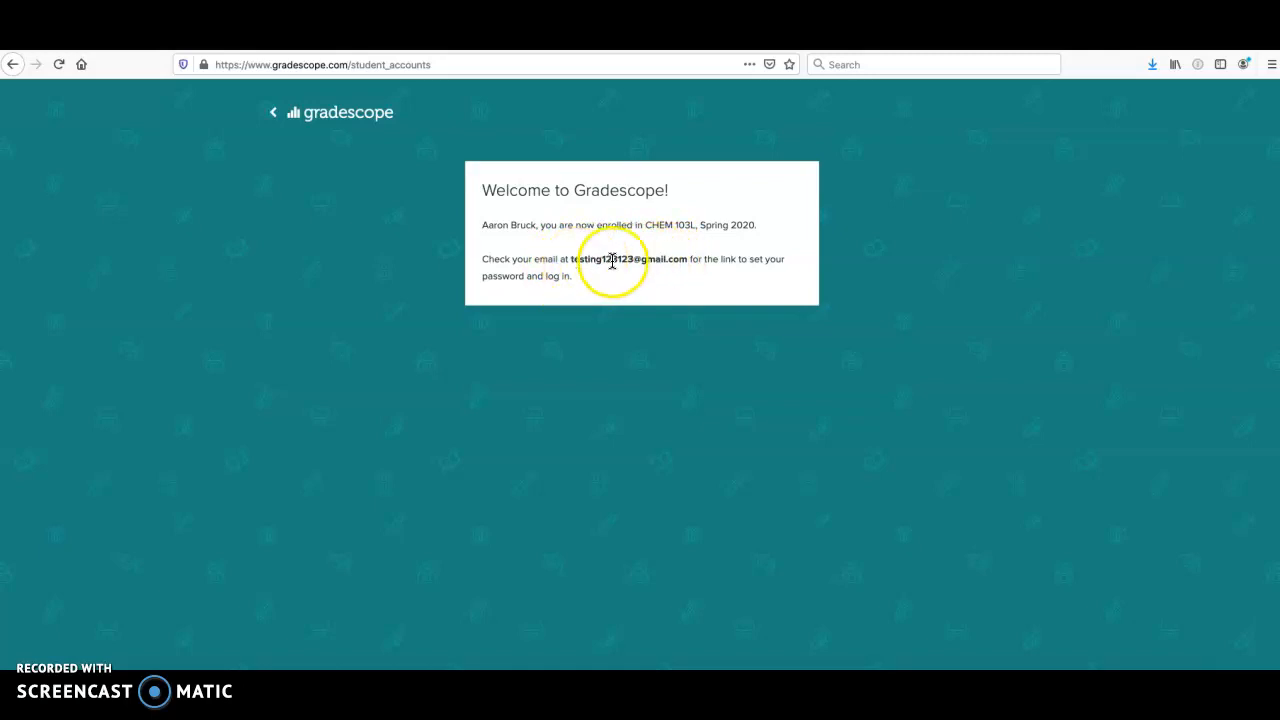
mouse_move(688, 270)
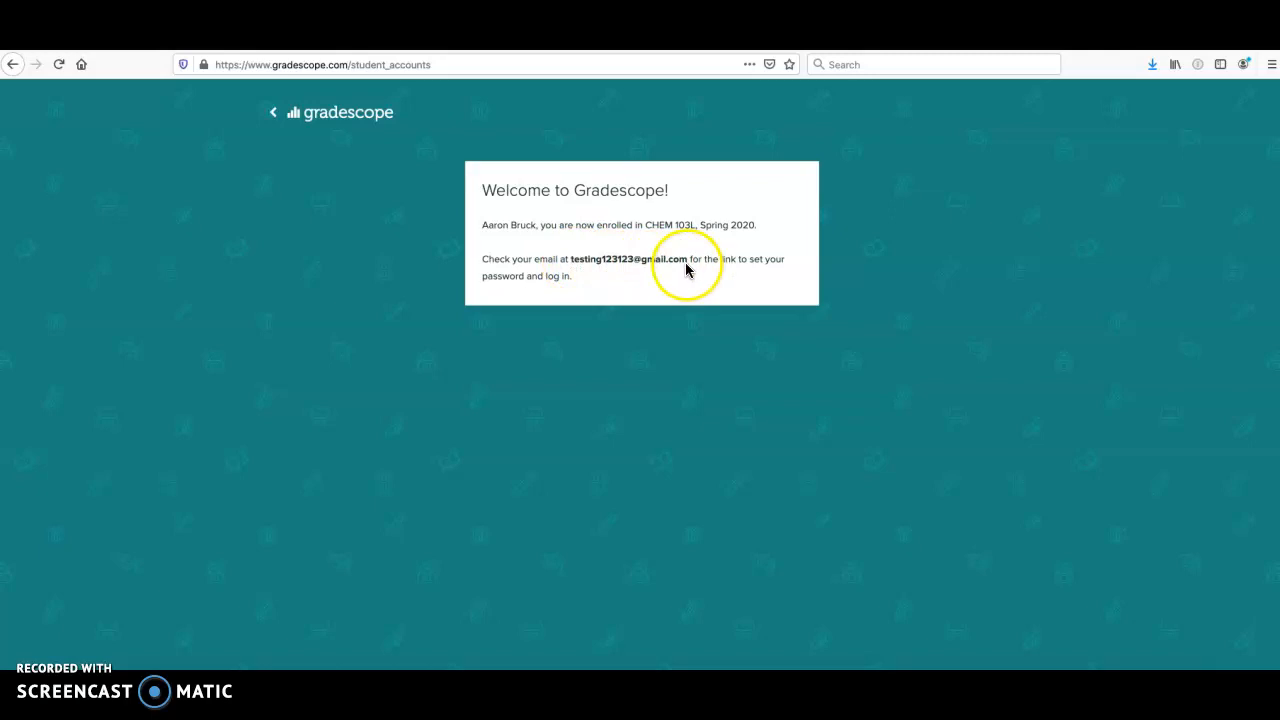
mouse_move(688, 272)
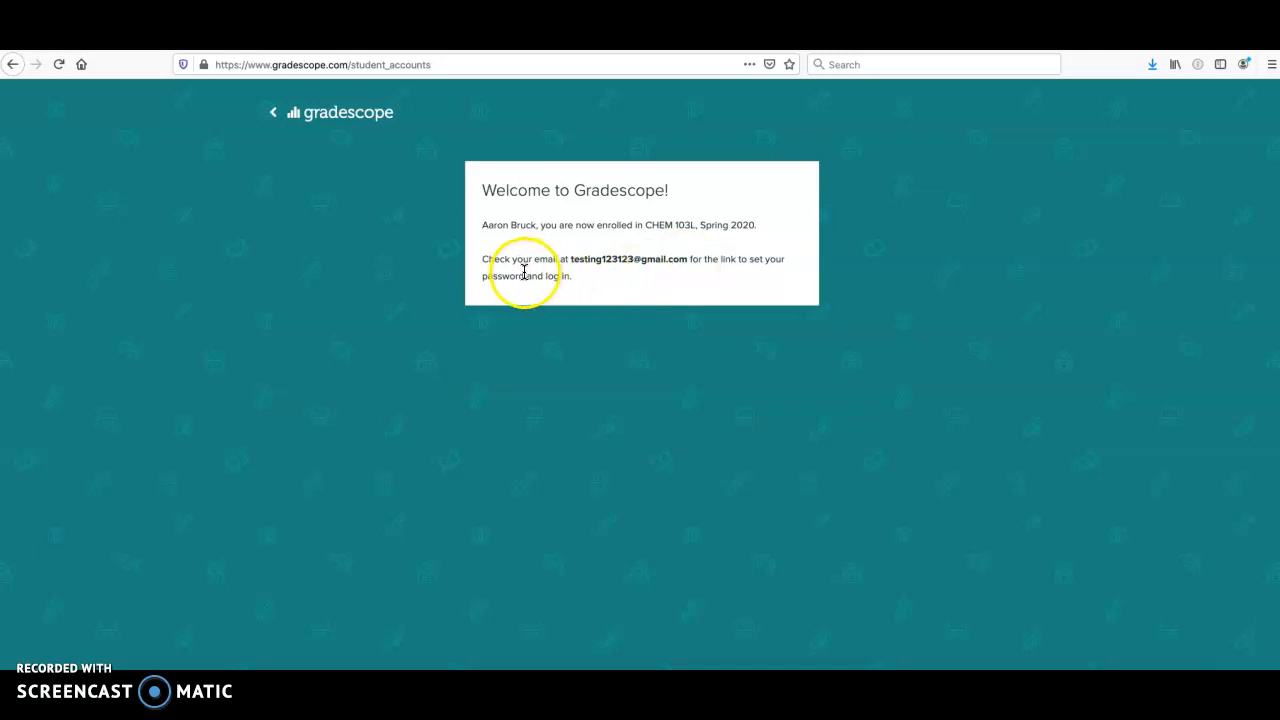
mouse_move(516, 264)
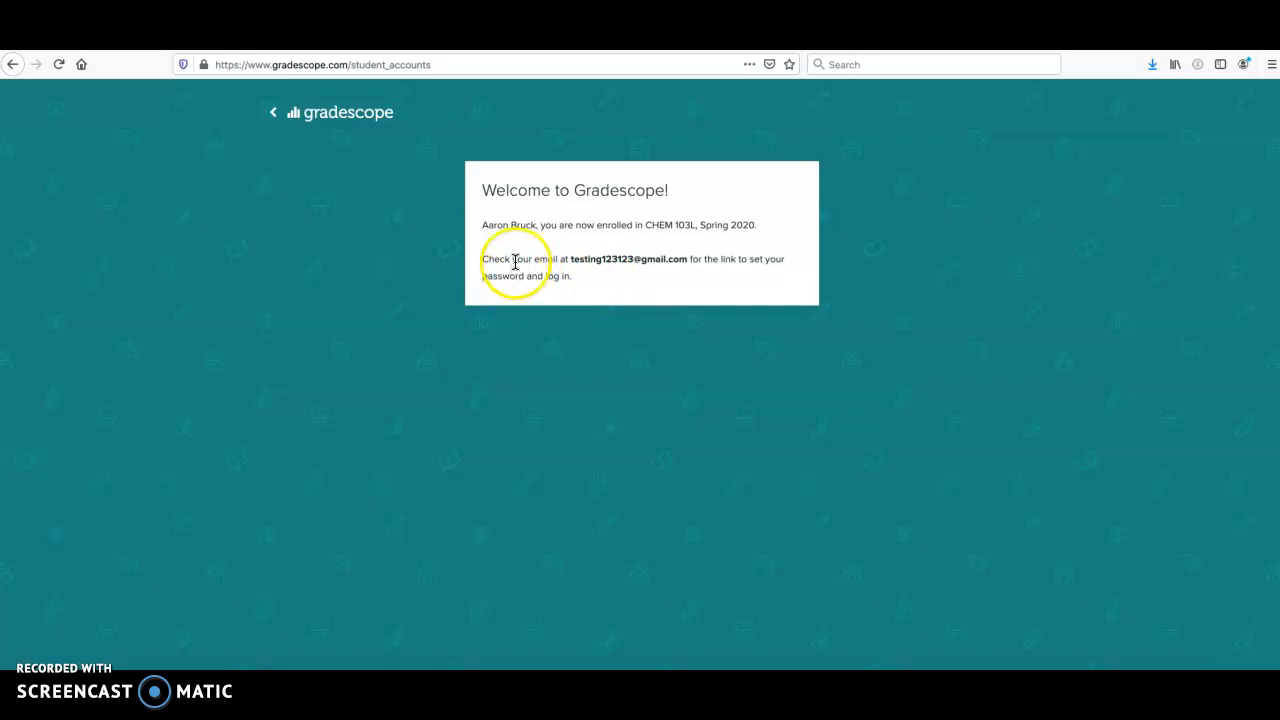
mouse_move(516, 276)
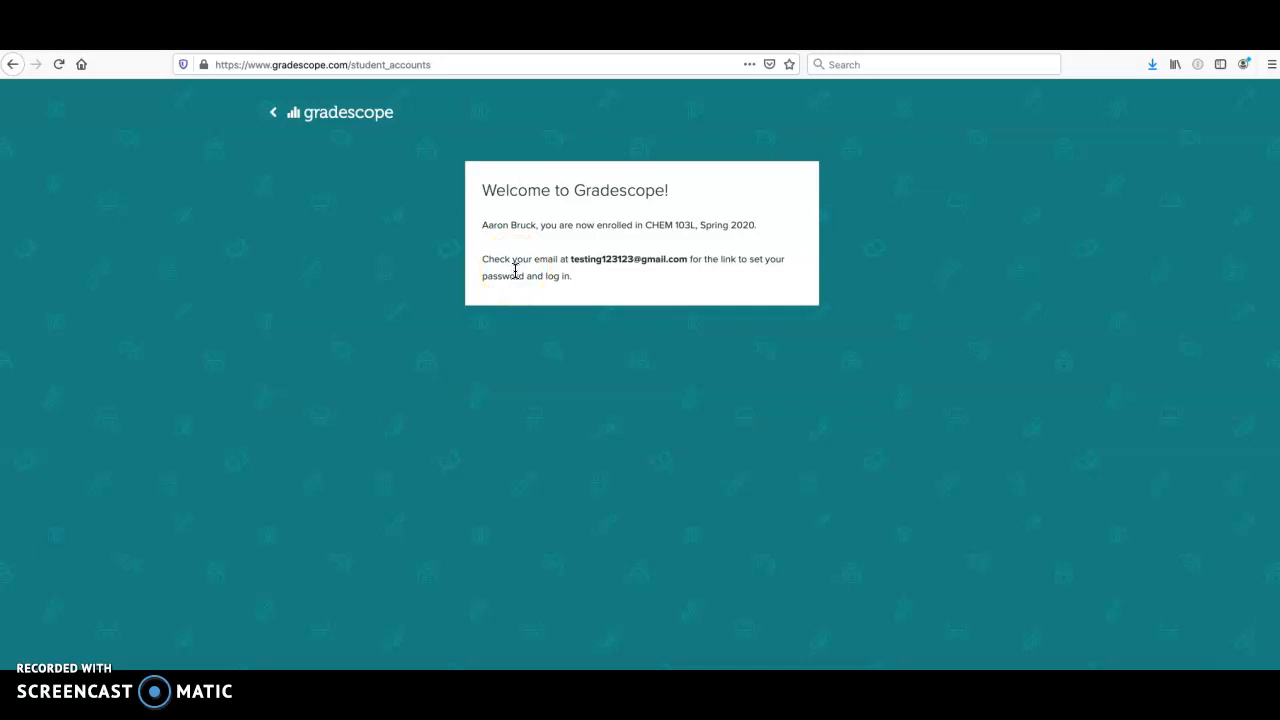
mouse_move(532, 262)
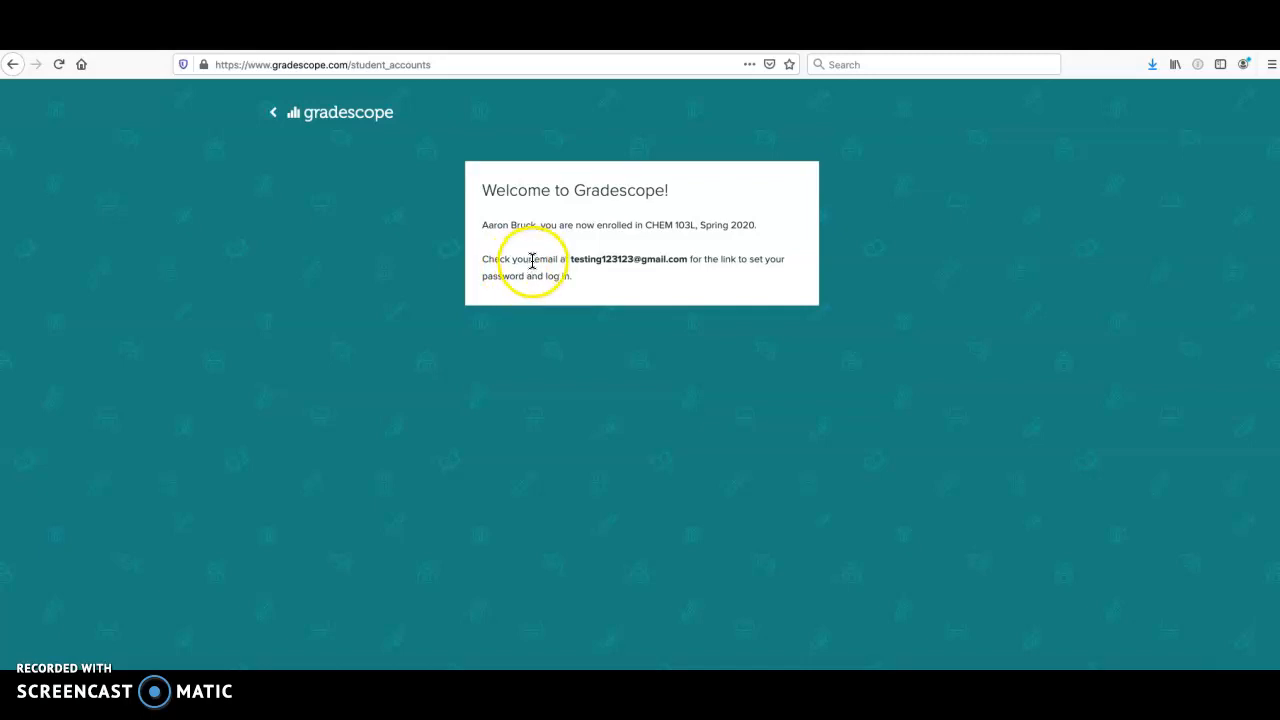